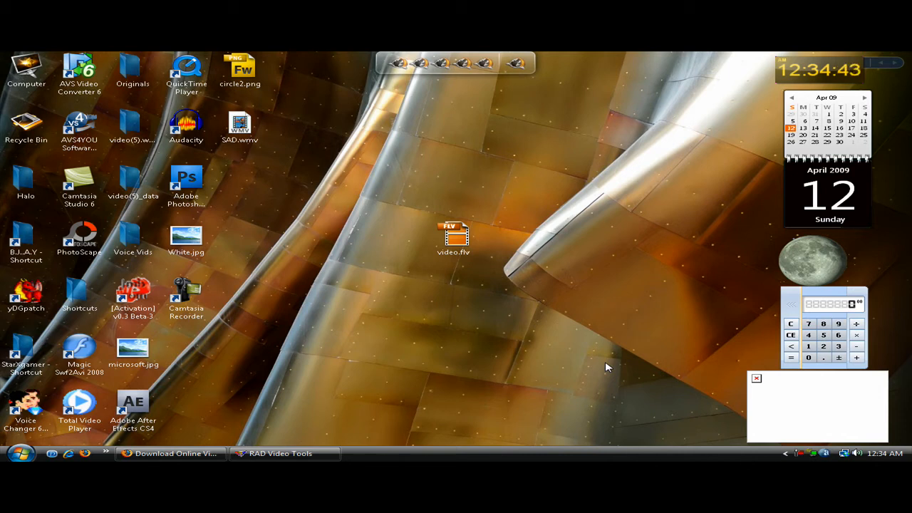
mouse_move(506, 349)
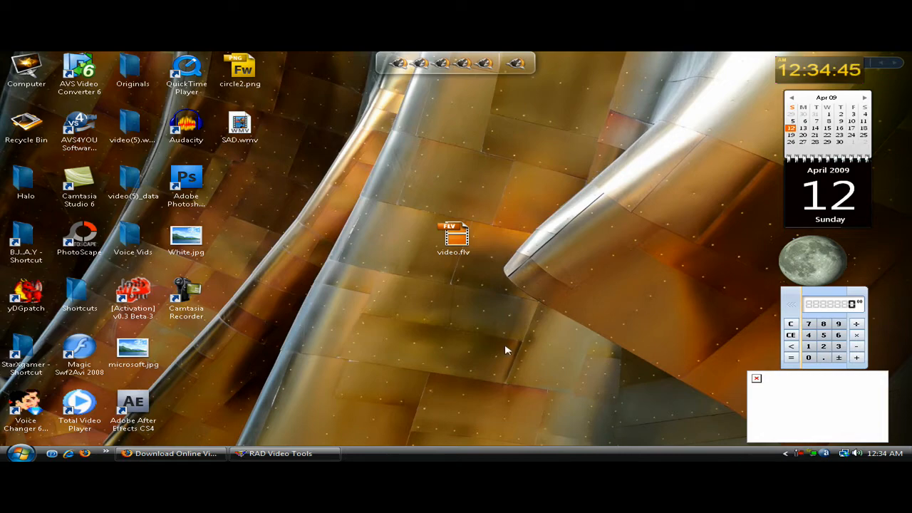
mouse_move(587, 258)
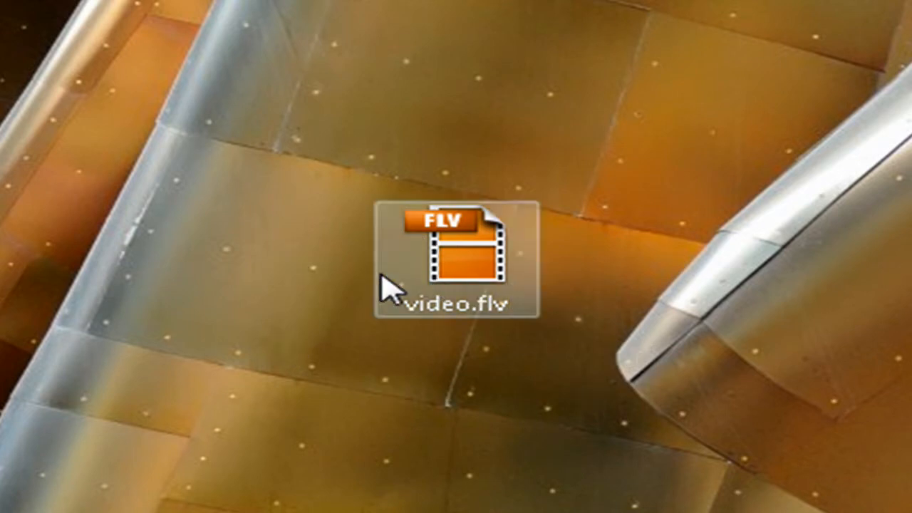
mouse_move(503, 339)
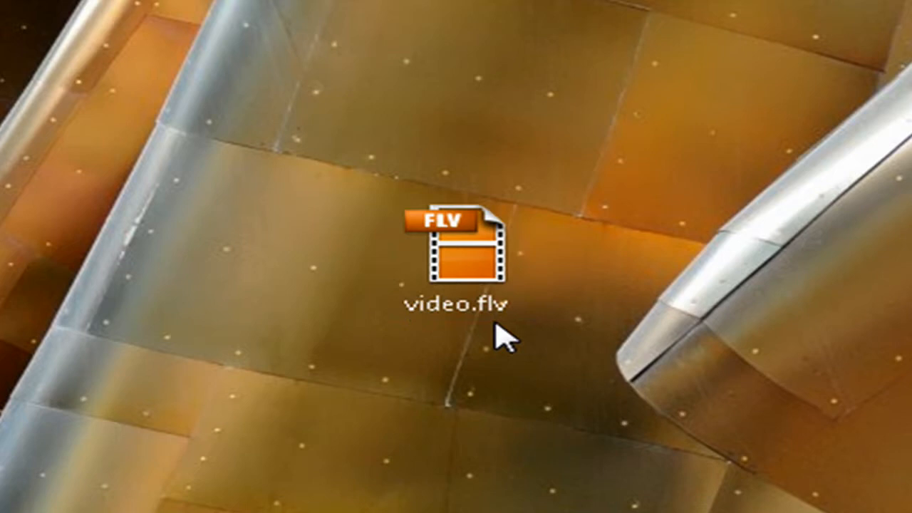
mouse_move(342, 299)
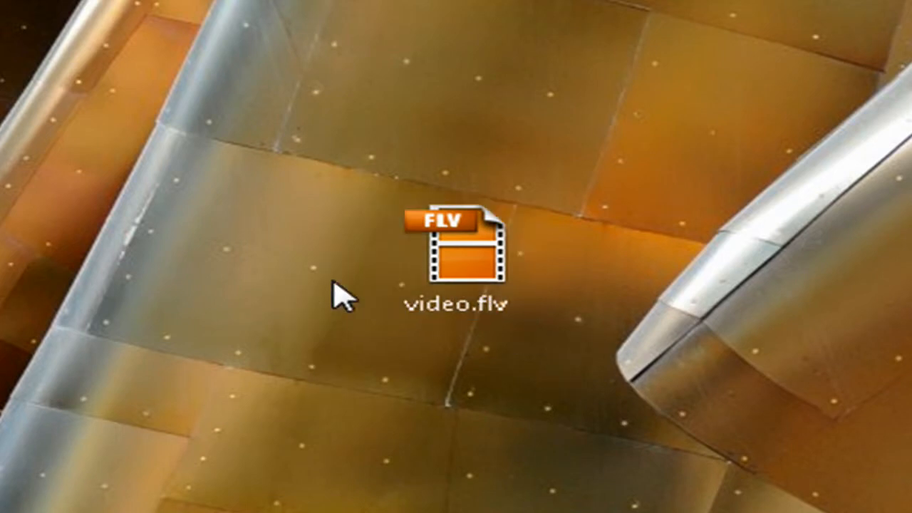
mouse_move(308, 385)
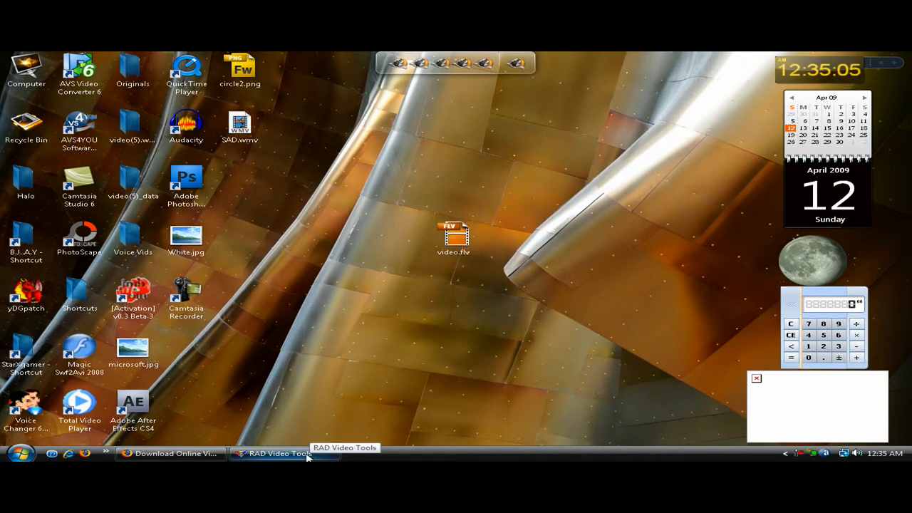
Restore and maximize the RAD Video Tools window, then minimize it to show the desktop
click(278, 454)
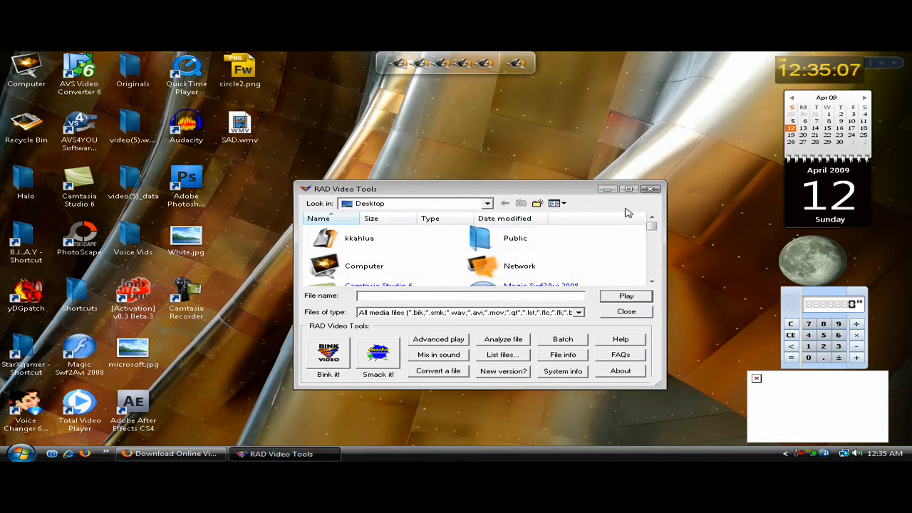
click(629, 189)
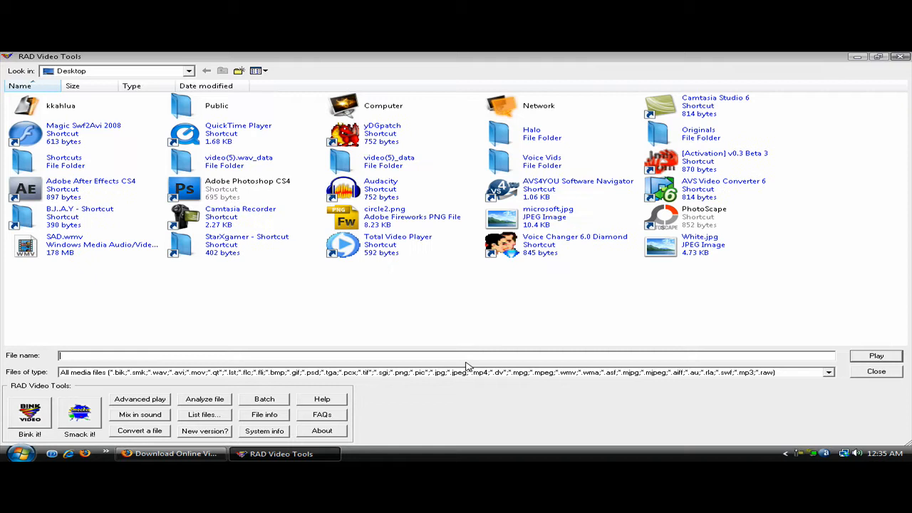
mouse_move(231, 298)
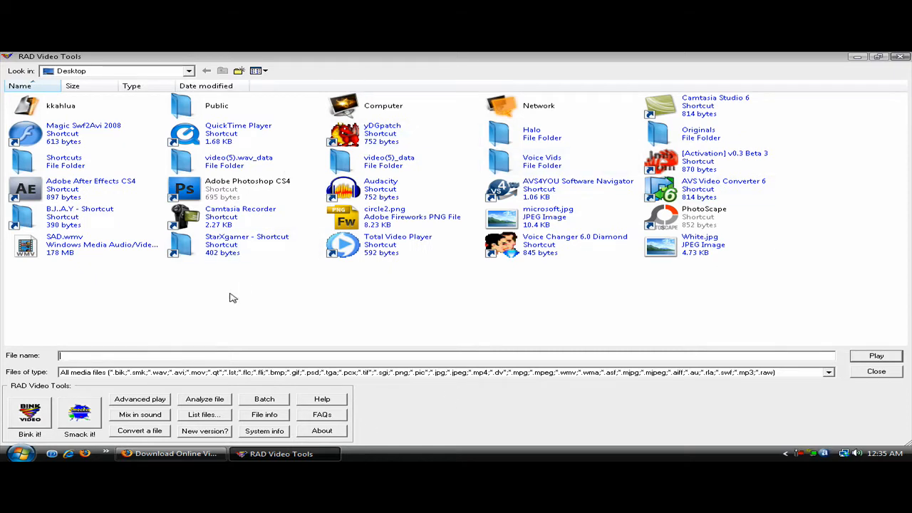
mouse_move(459, 357)
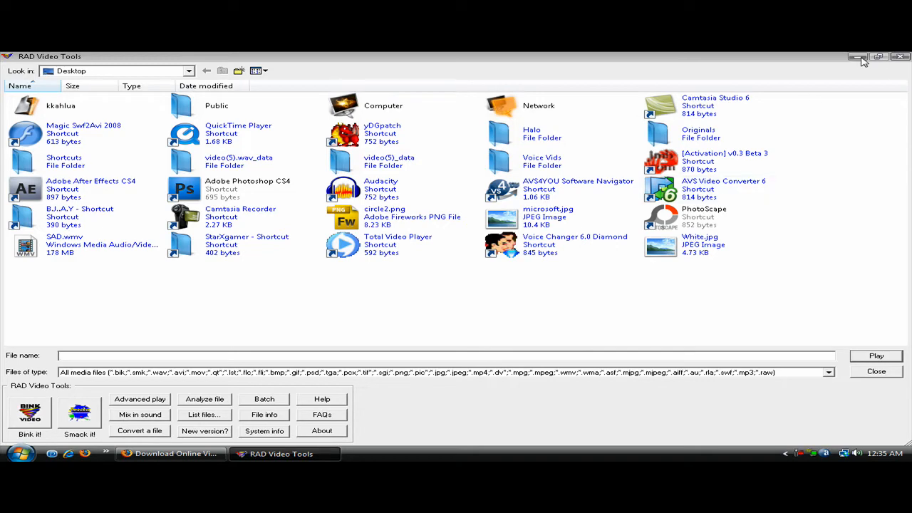
click(858, 56)
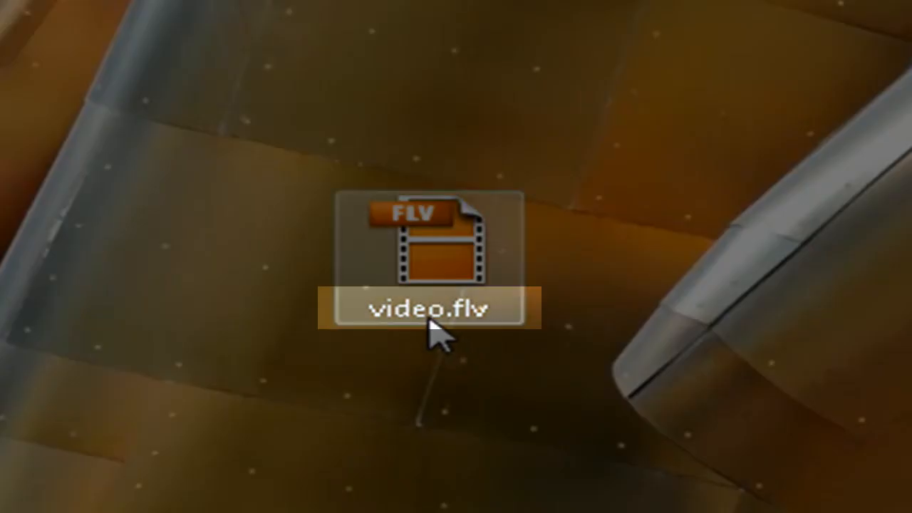
mouse_move(456, 328)
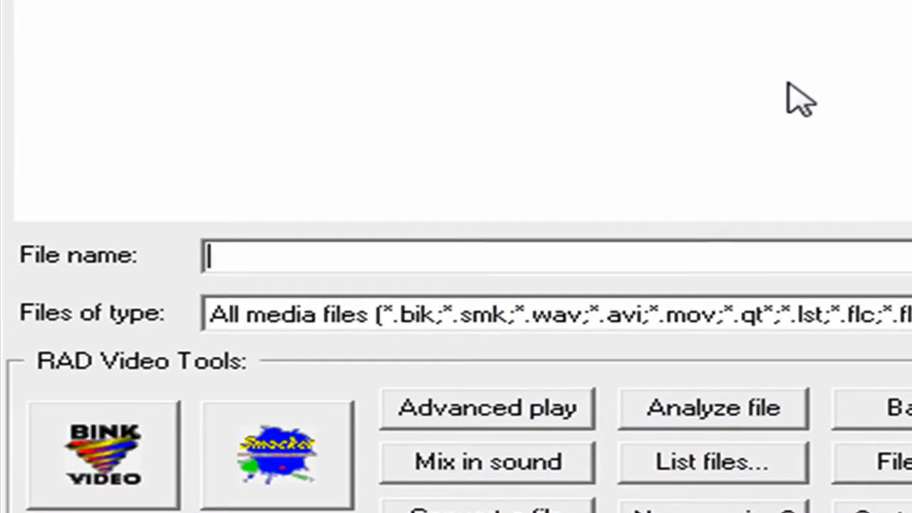
Enter 'video' as the file name and pick video.flv from the suggestions
text(vido)
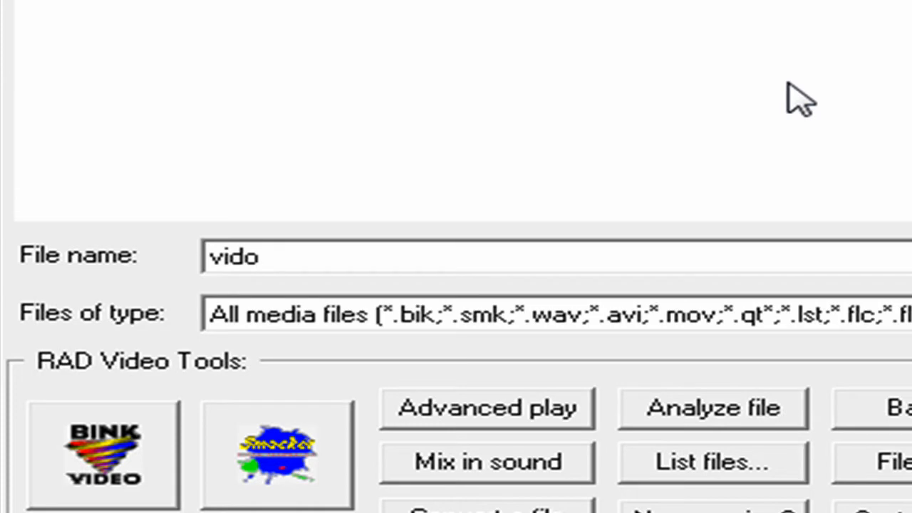
text(video)
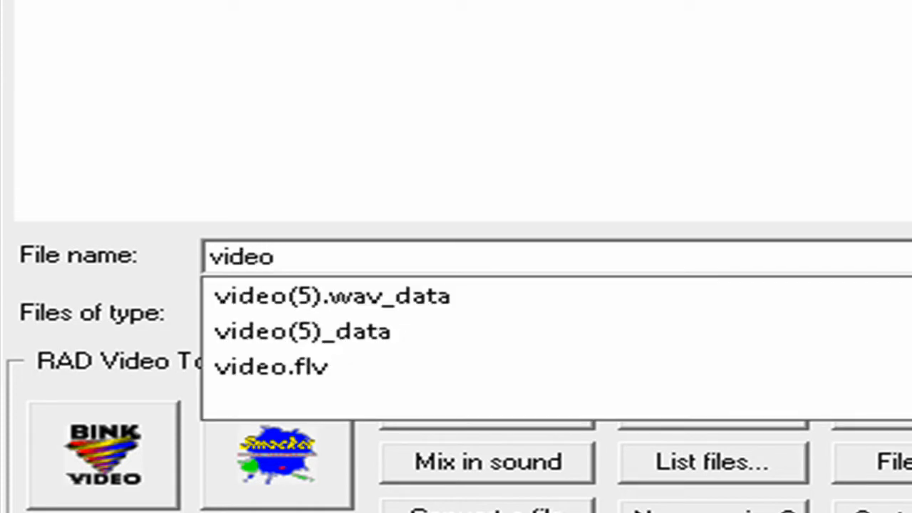
click(271, 367)
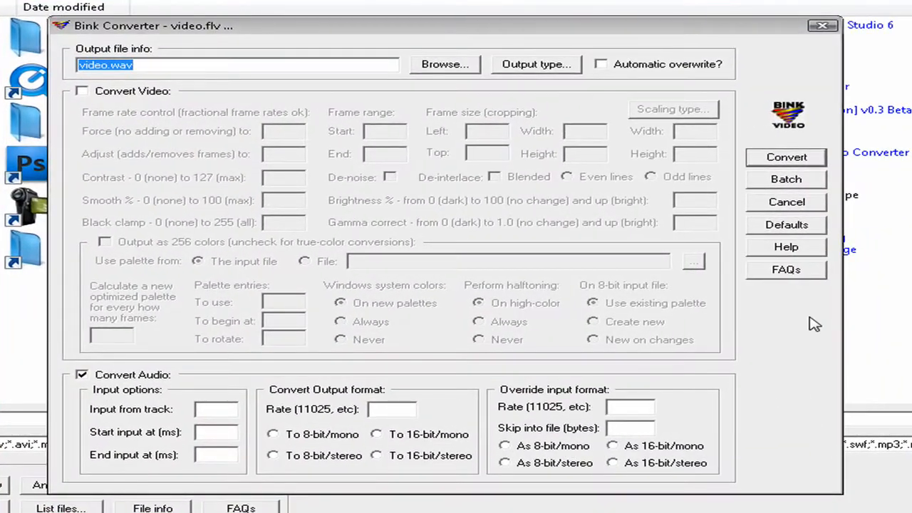
mouse_move(342, 342)
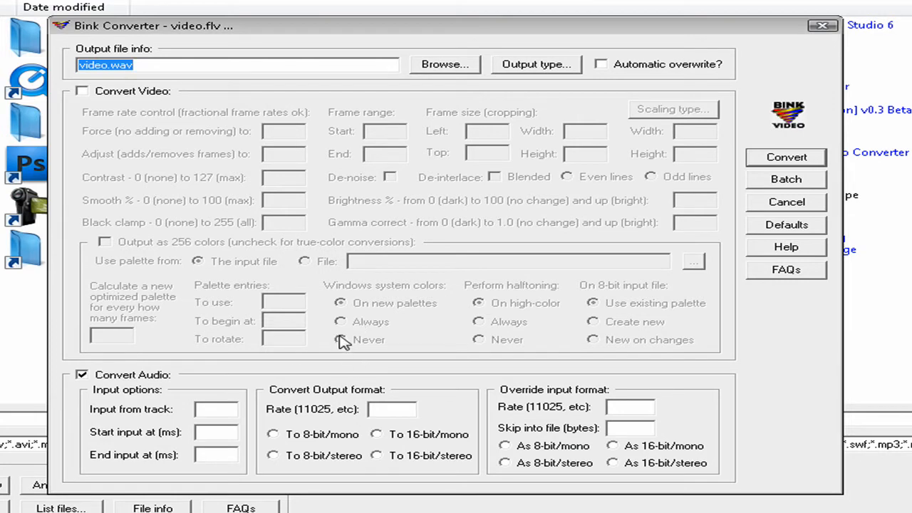
mouse_move(356, 377)
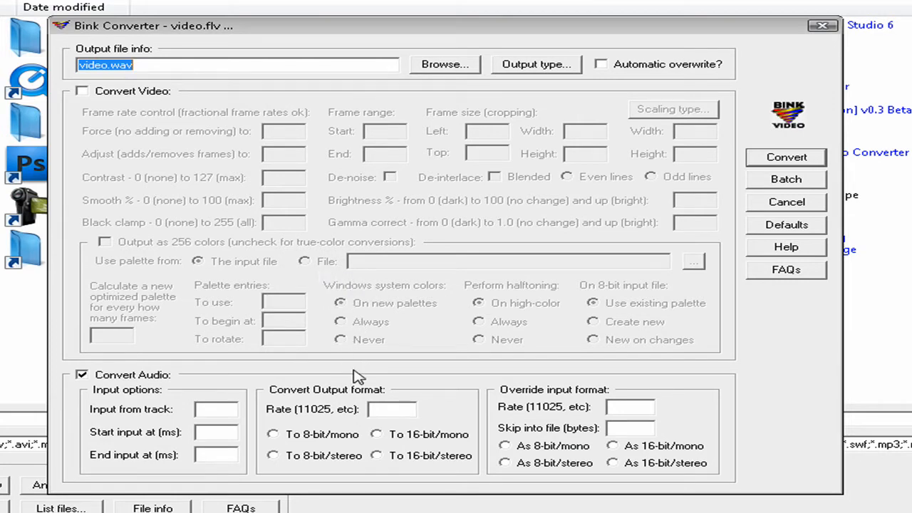
mouse_move(435, 271)
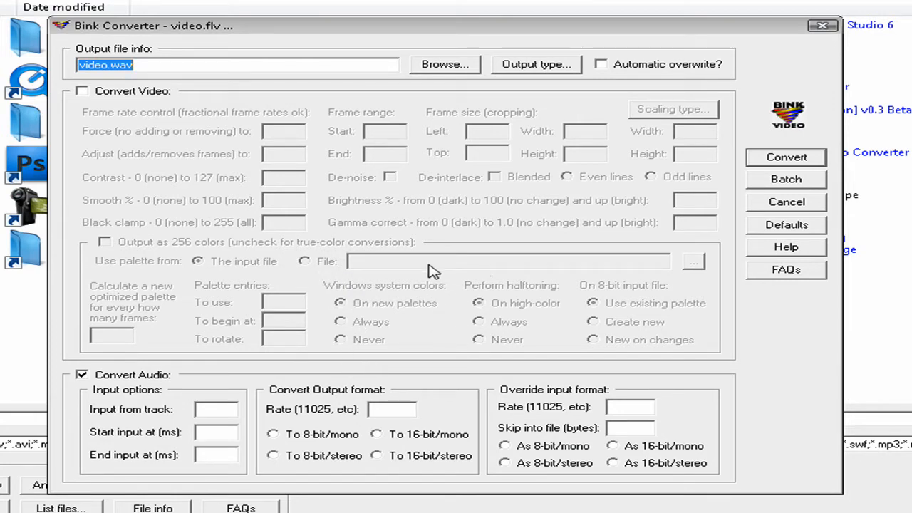
Uncheck 'Output as 256 colors' so video.avi converts in true colour with audio
click(82, 91)
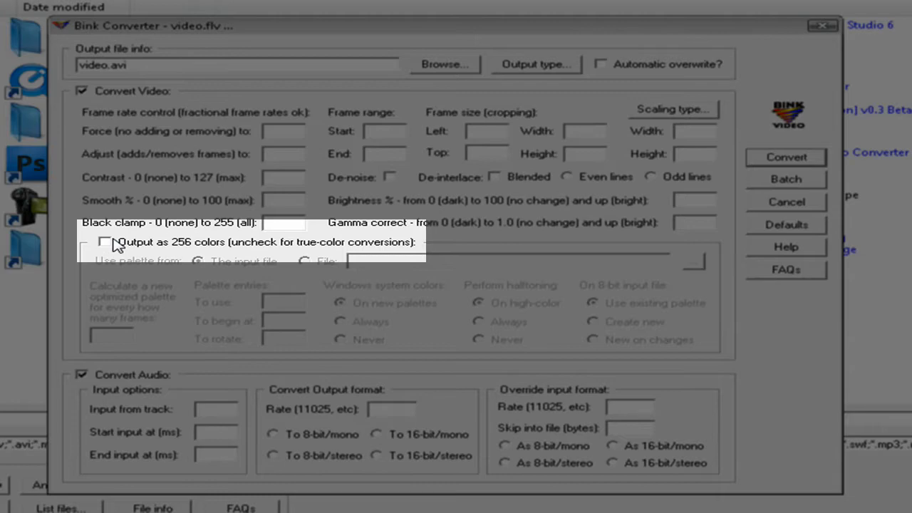
mouse_move(102, 349)
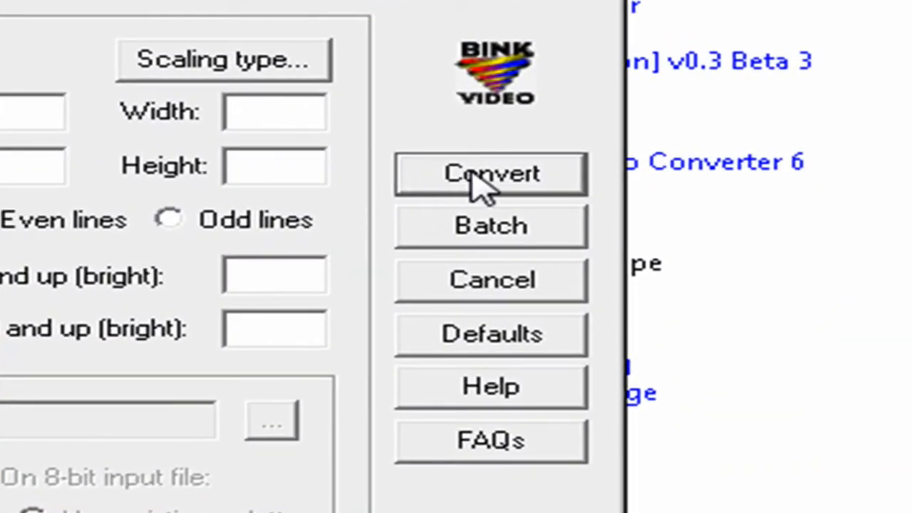
Start converting video.flv to video.avi from the Bink Converter
click(490, 174)
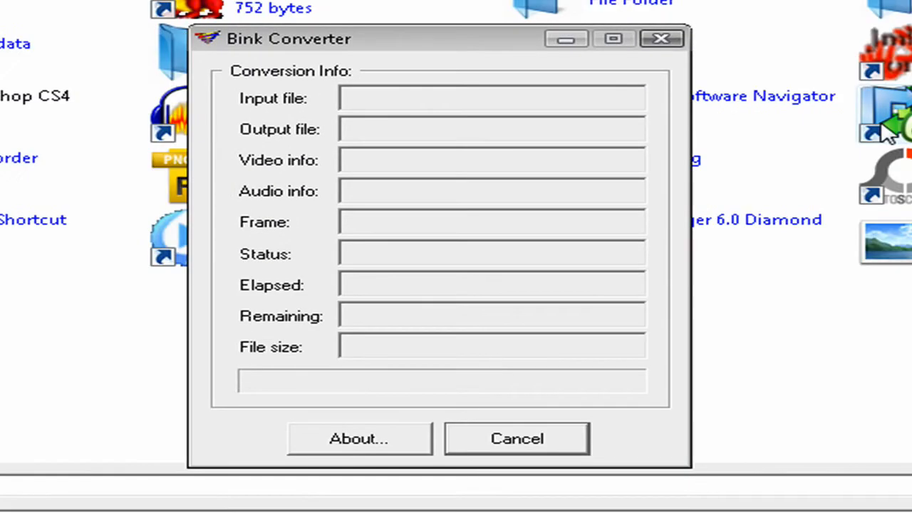
mouse_move(674, 206)
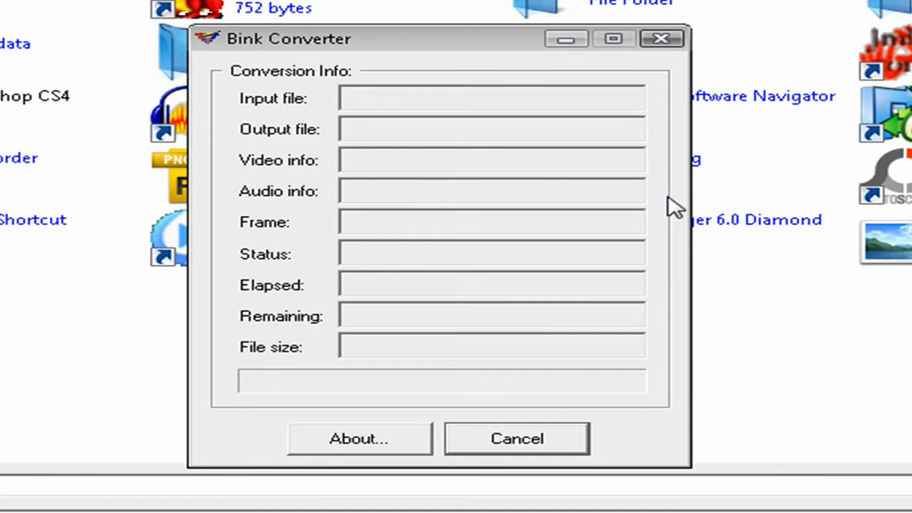
mouse_move(674, 221)
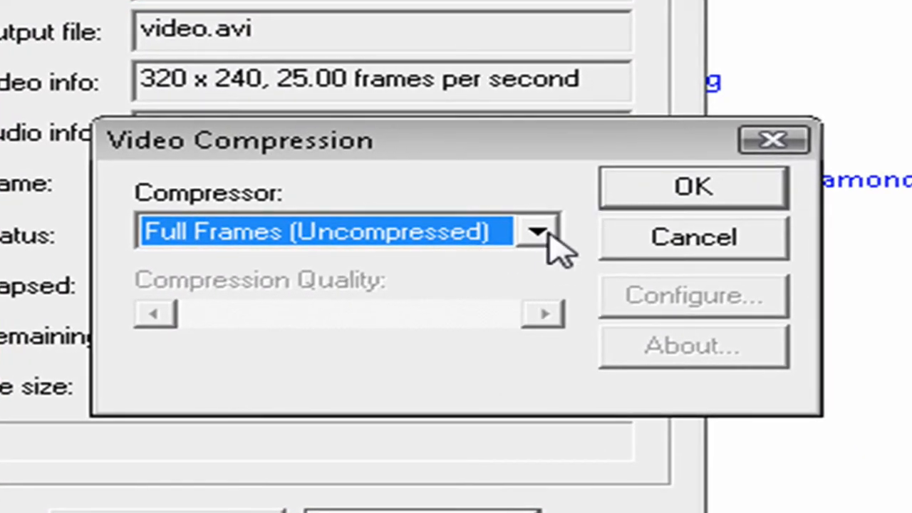
mouse_move(546, 300)
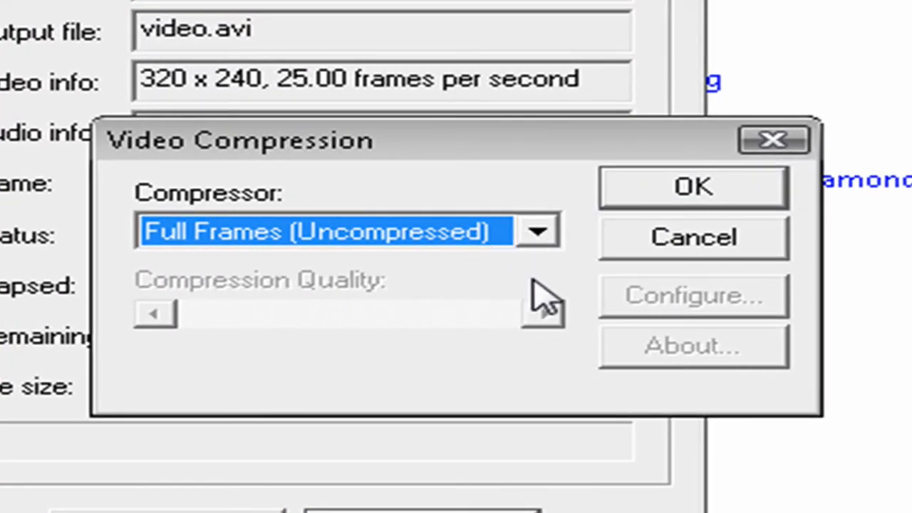
Select DivX 6.8.4 Codec as the video compressor
click(537, 230)
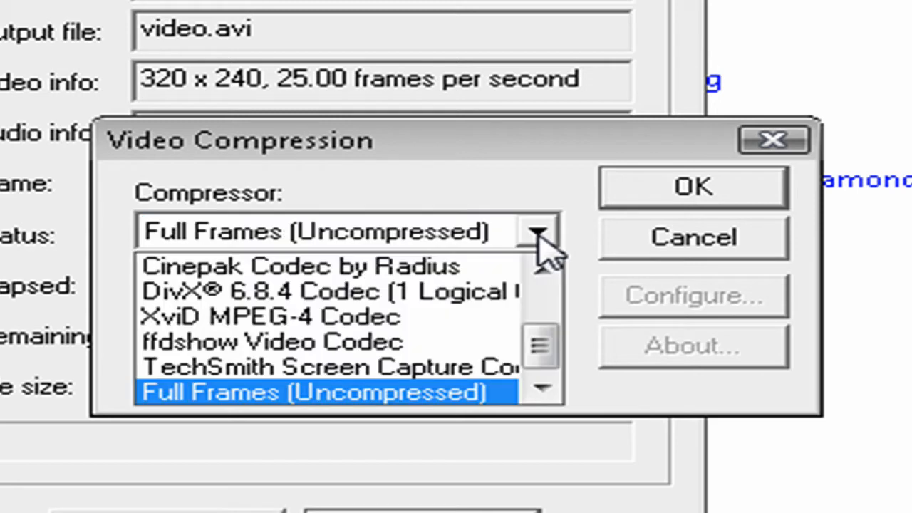
mouse_move(552, 260)
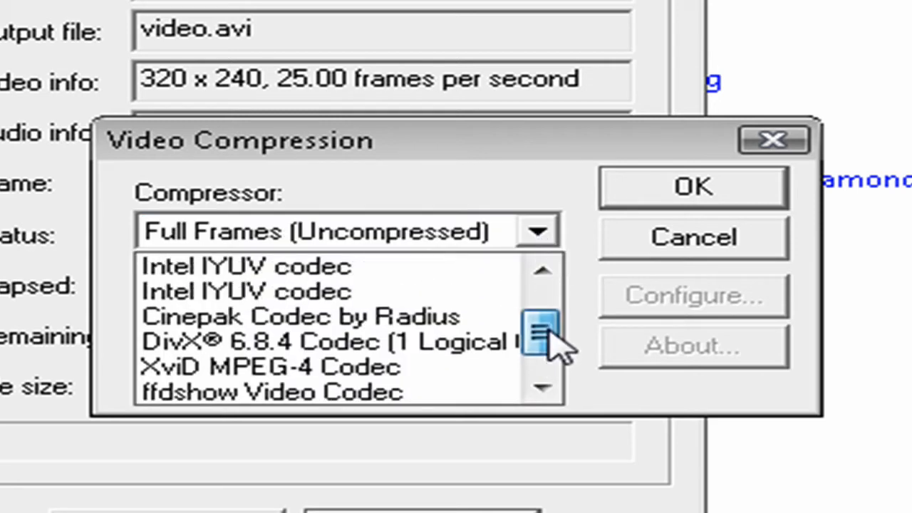
click(299, 340)
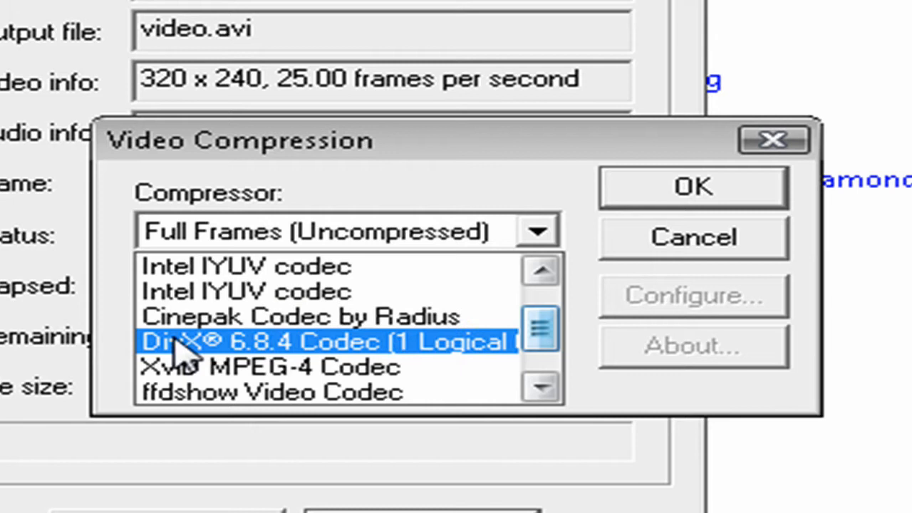
mouse_move(271, 350)
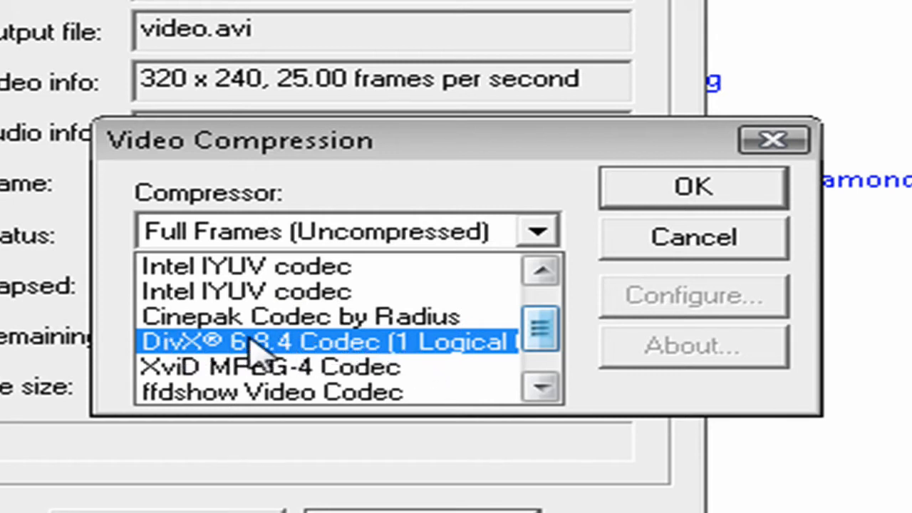
click(324, 342)
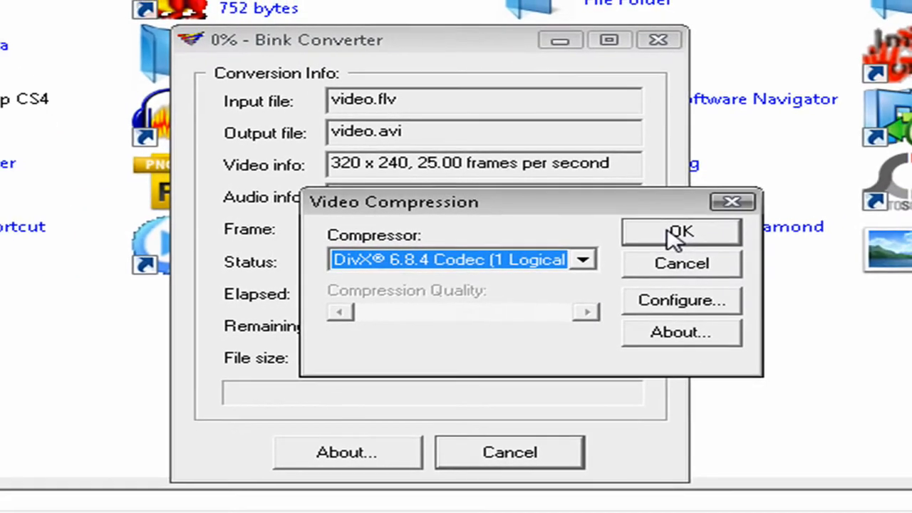
Confirm the DivX codec, let all 225 frames convert, then close the Done window
click(681, 232)
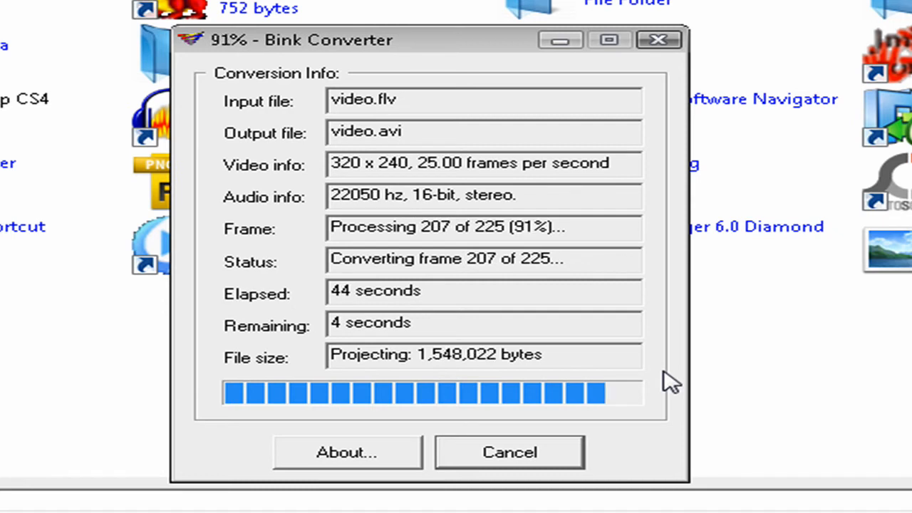
mouse_move(626, 419)
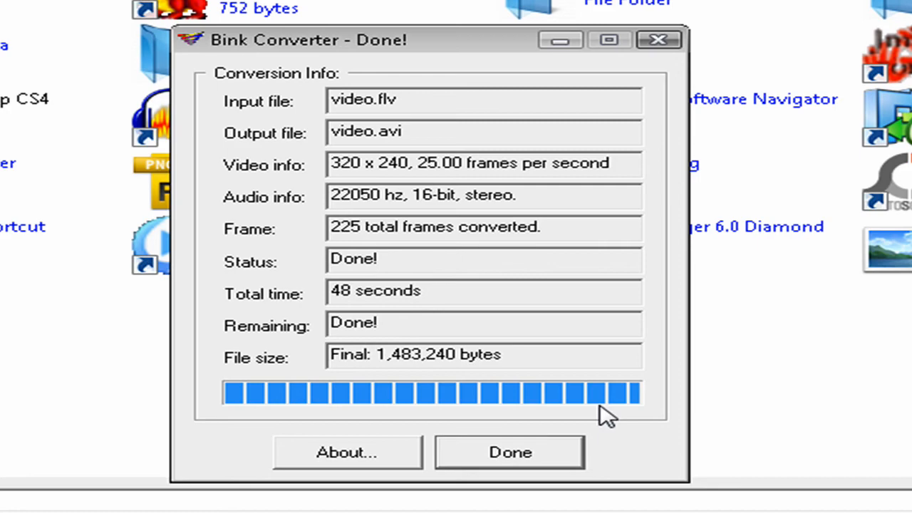
mouse_move(347, 327)
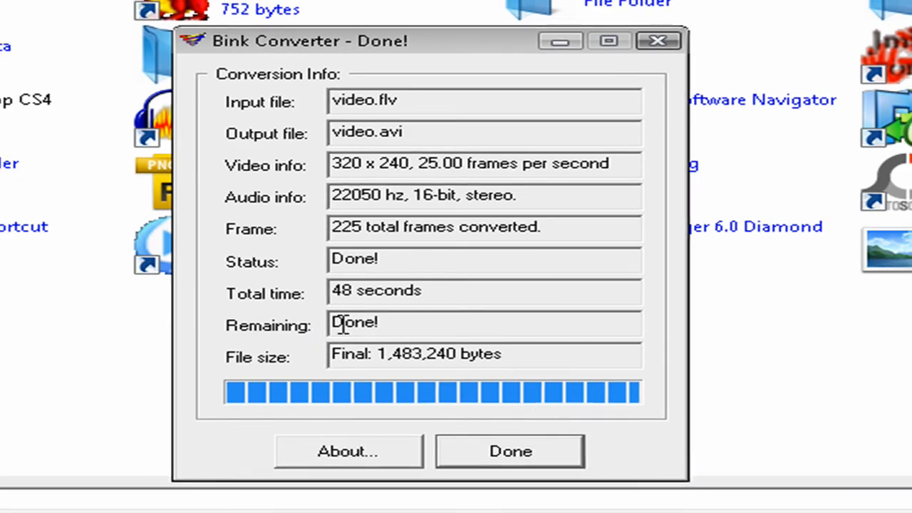
click(511, 451)
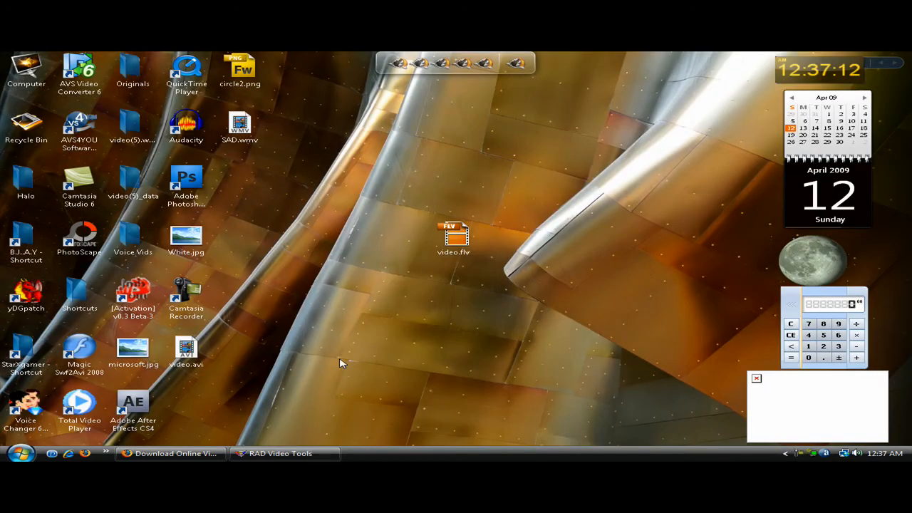
Check the desktop icons and select video.flv beside the new video.avi
click(186, 349)
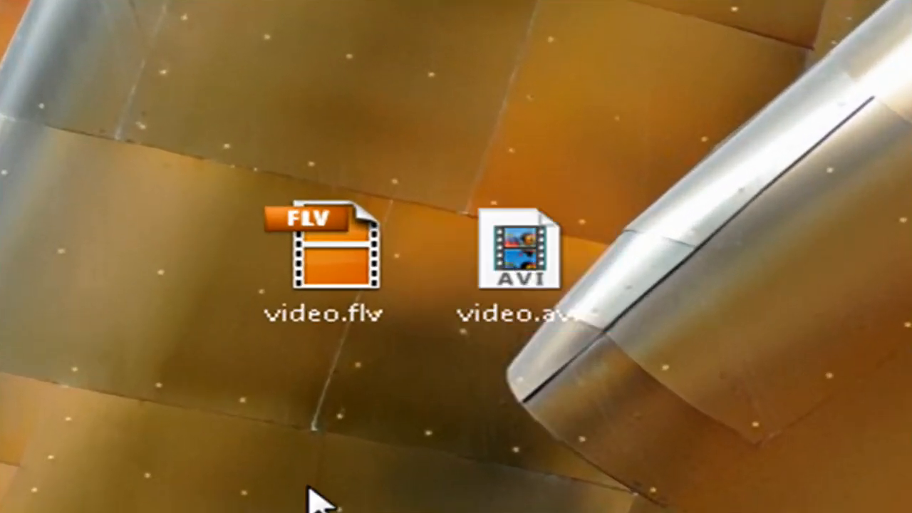
click(325, 257)
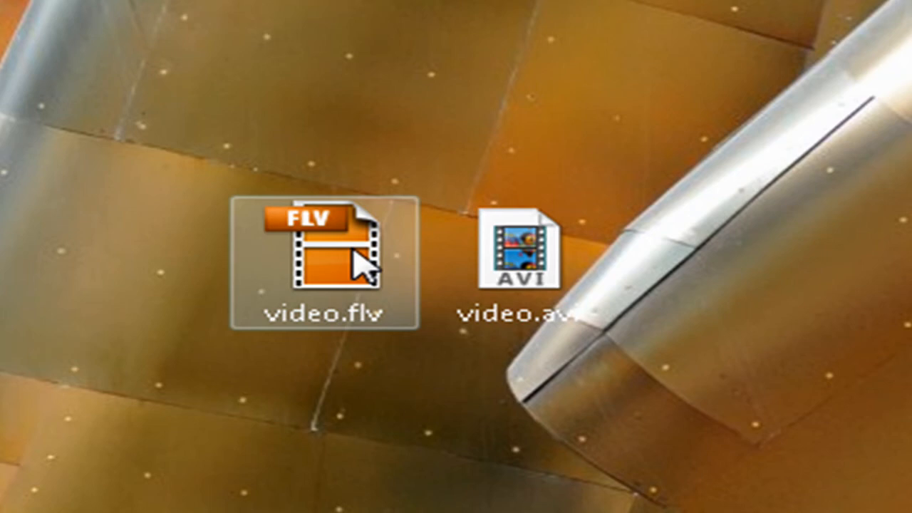